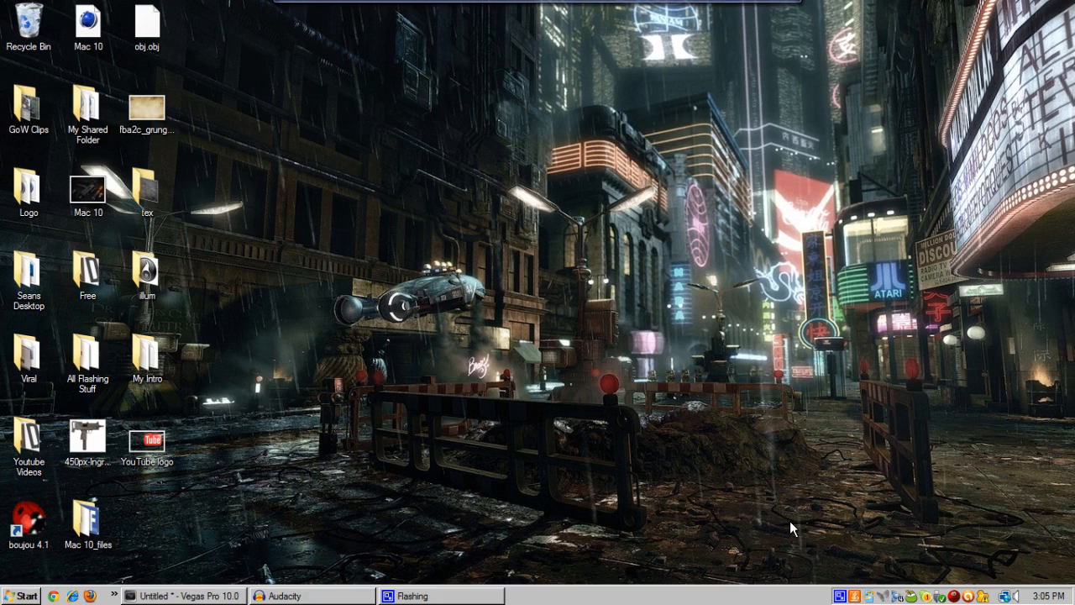
mouse_move(240, 536)
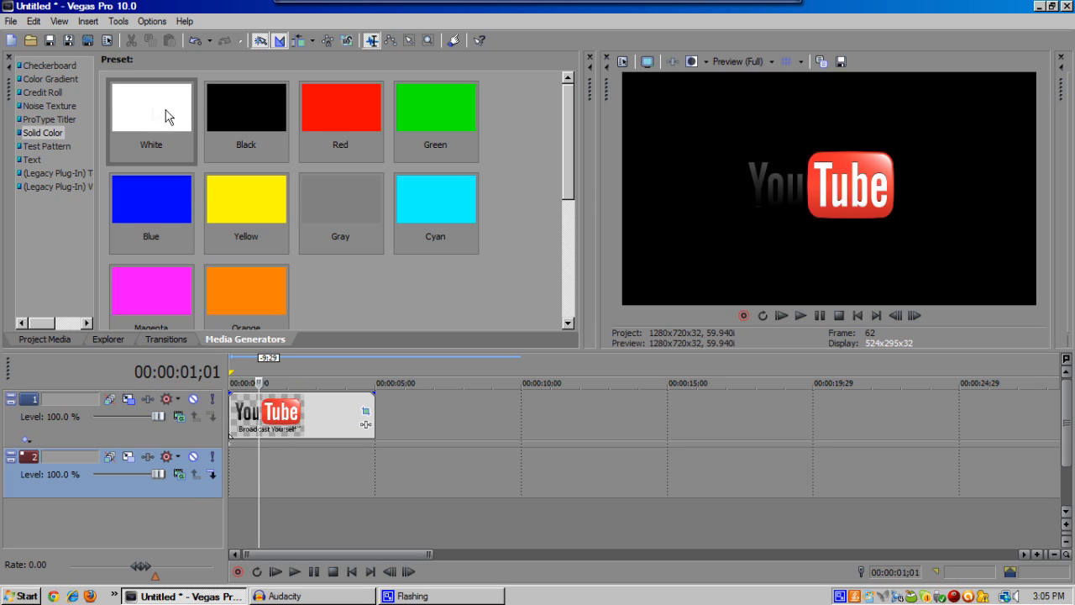
Add the White solid colour preset beneath the logo track and close its settings.
click(151, 108)
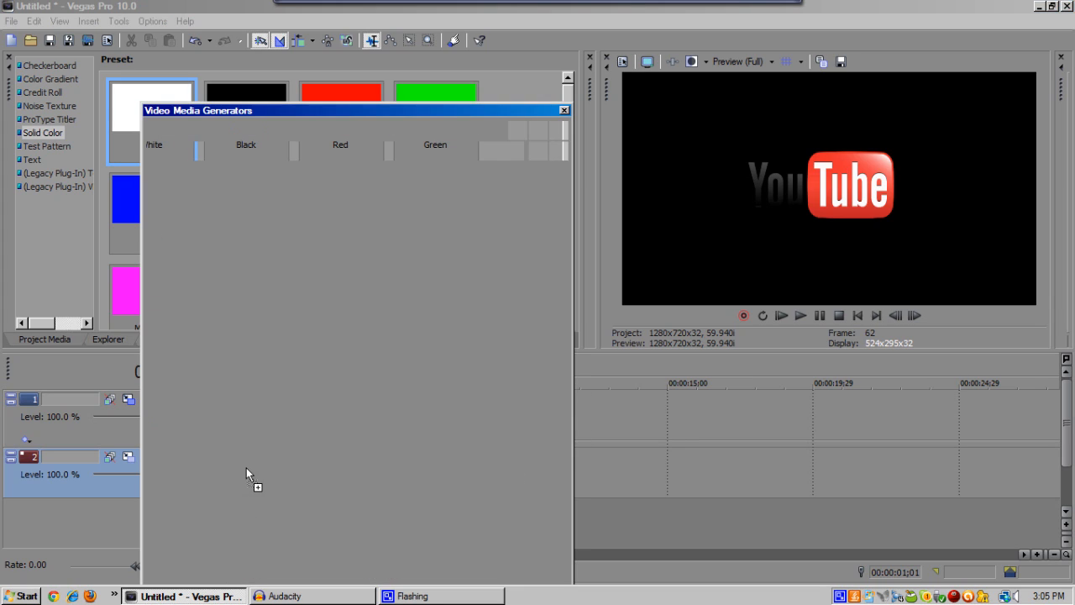
click(151, 90)
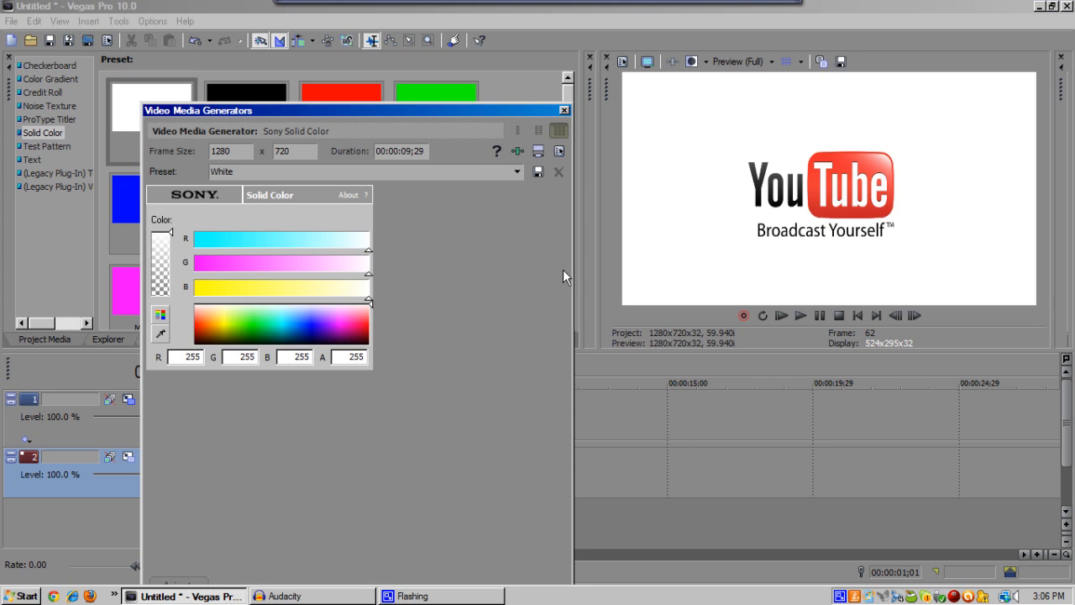
click(565, 110)
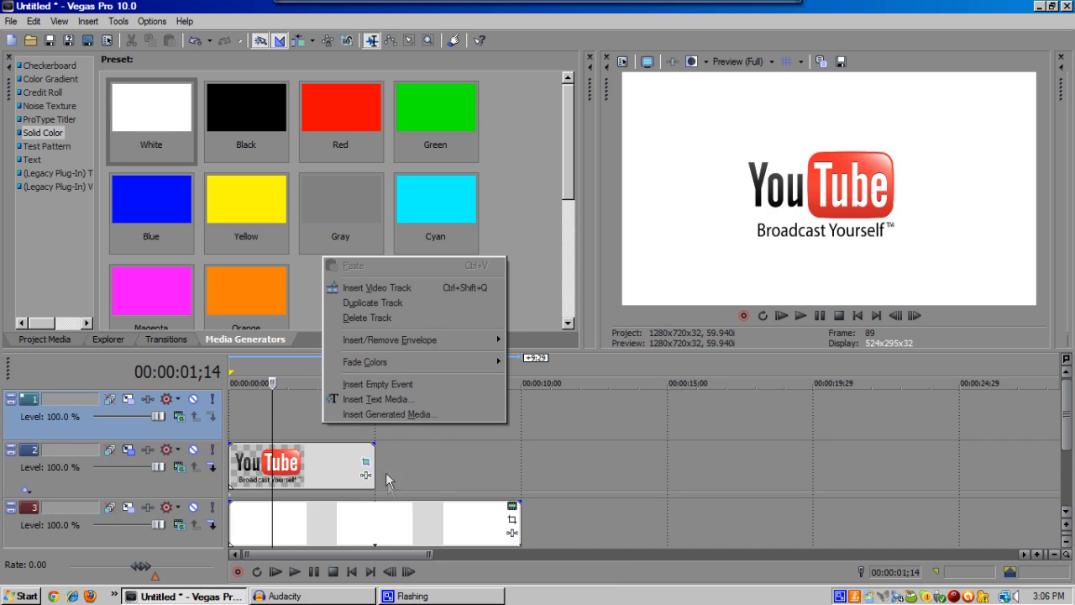
Cancel the inserted text event and remove the empty top track.
click(379, 399)
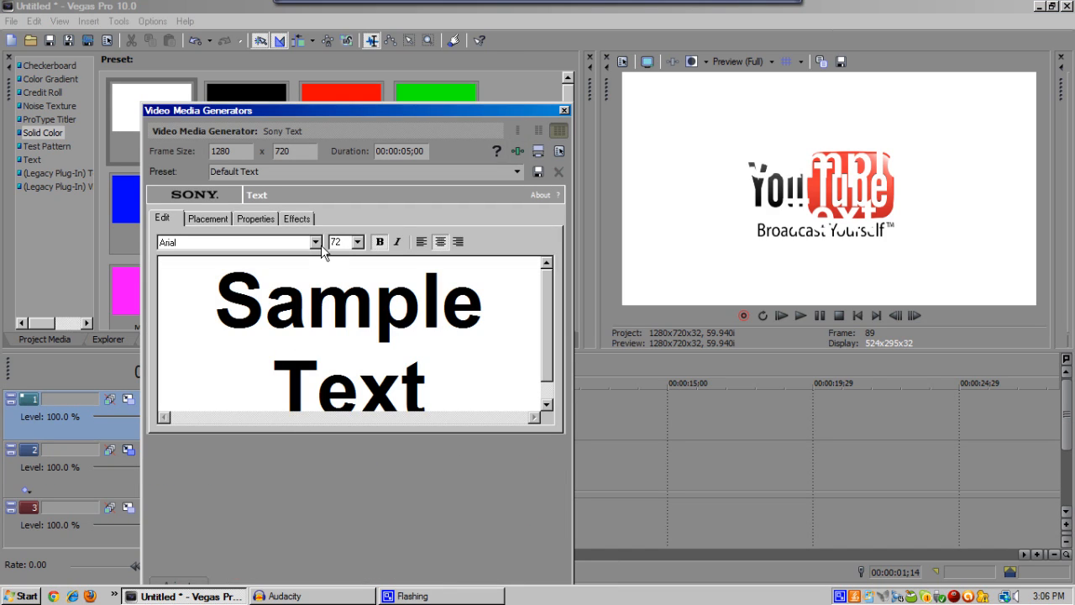
click(256, 219)
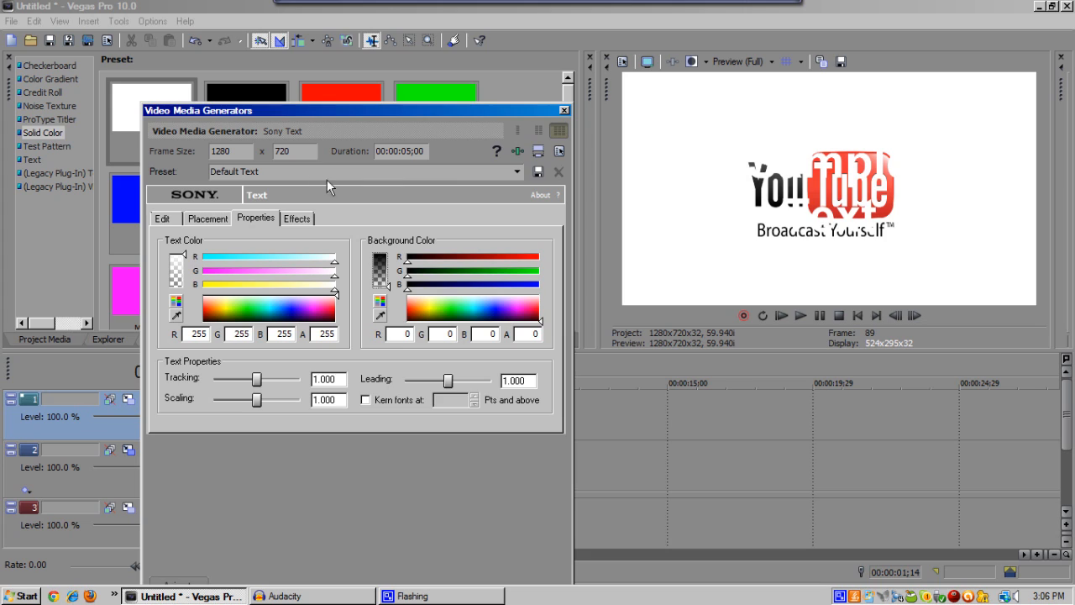
right_click(315, 408)
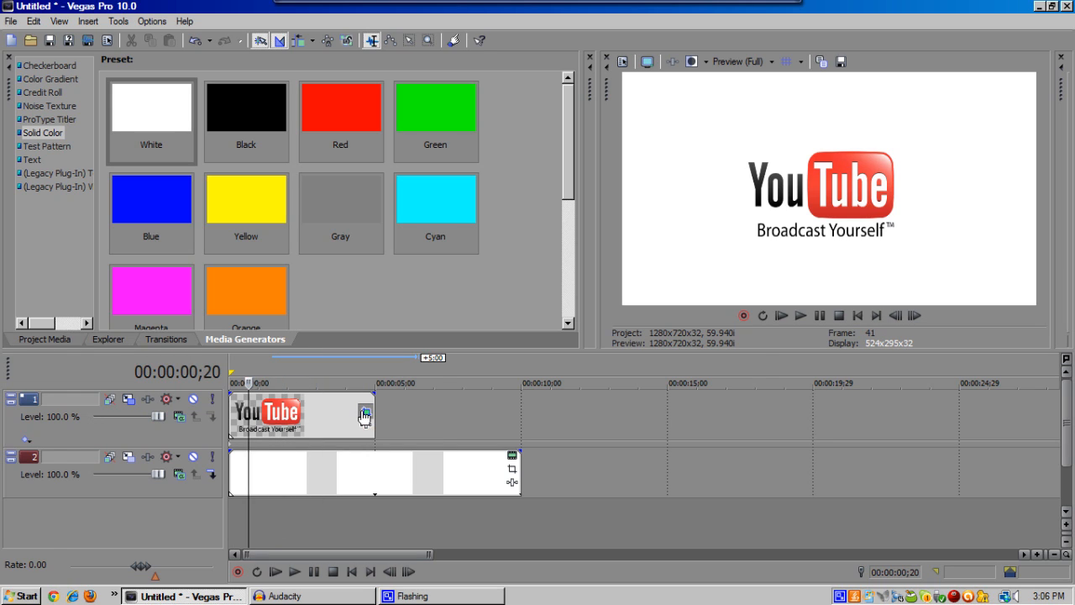
Open the Event Pan/Crop editor for the YouTube logo clip.
click(365, 415)
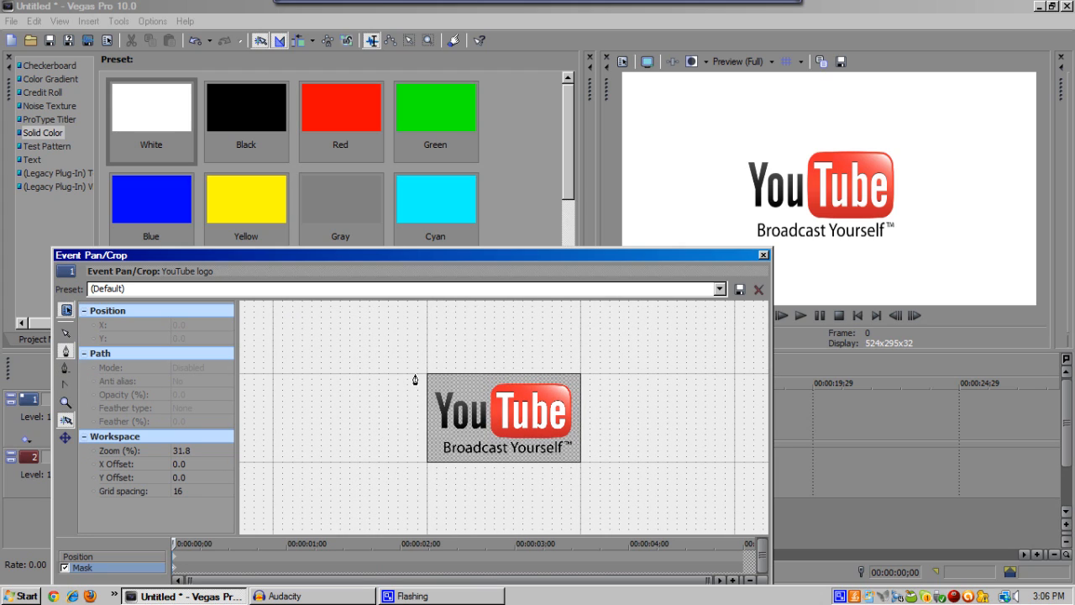
mouse_move(424, 370)
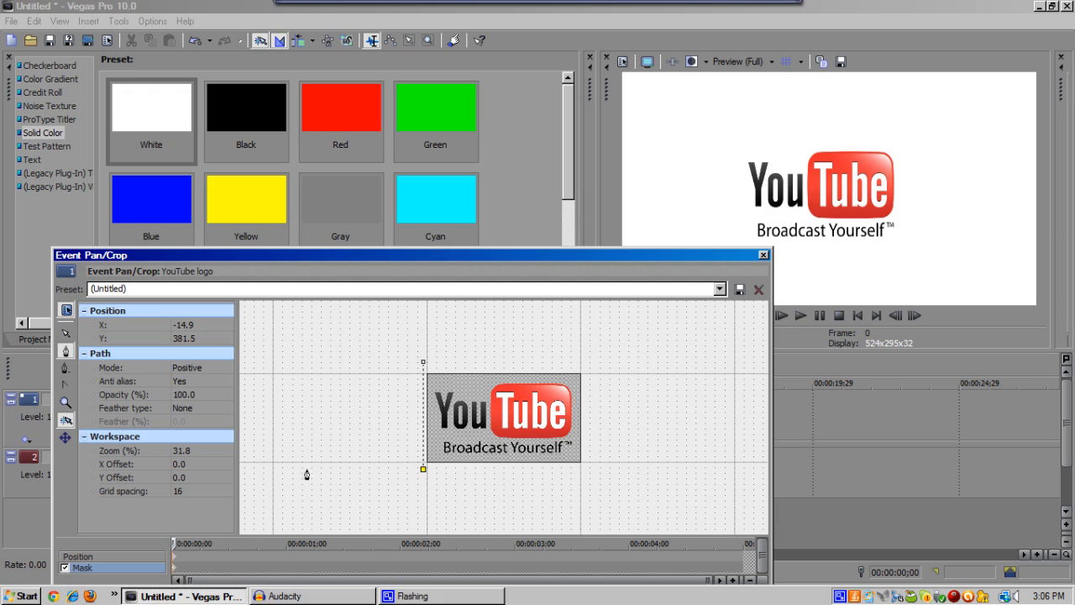
mouse_move(466, 456)
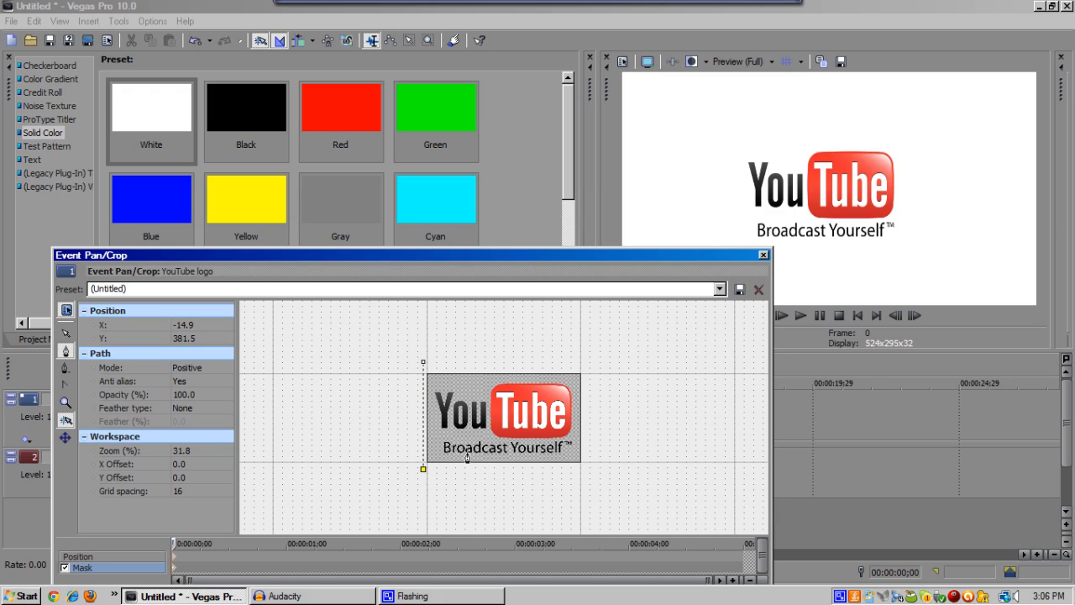
mouse_move(278, 473)
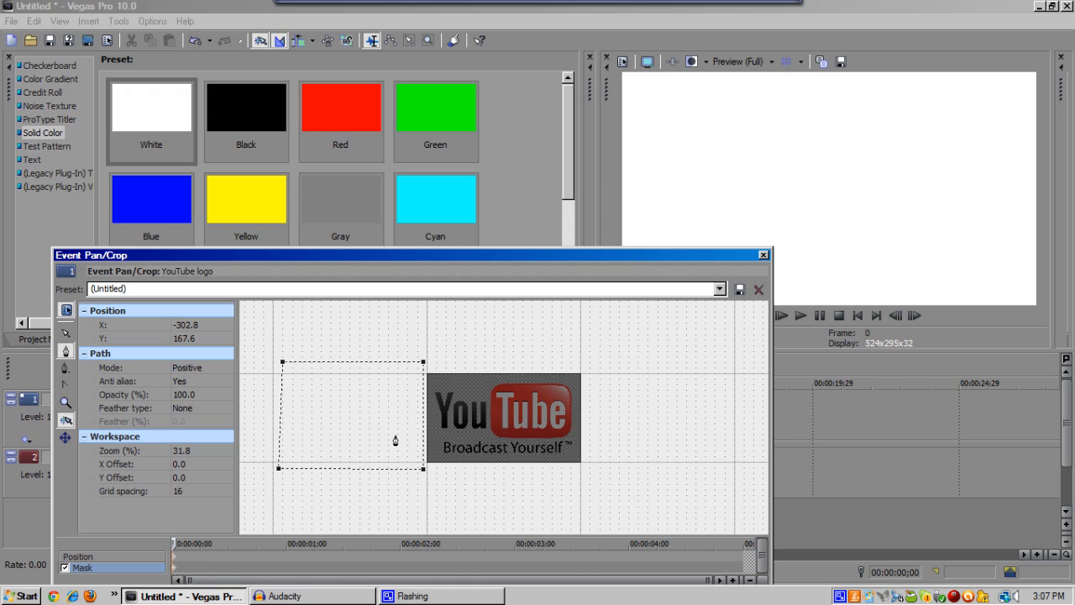
mouse_move(844, 210)
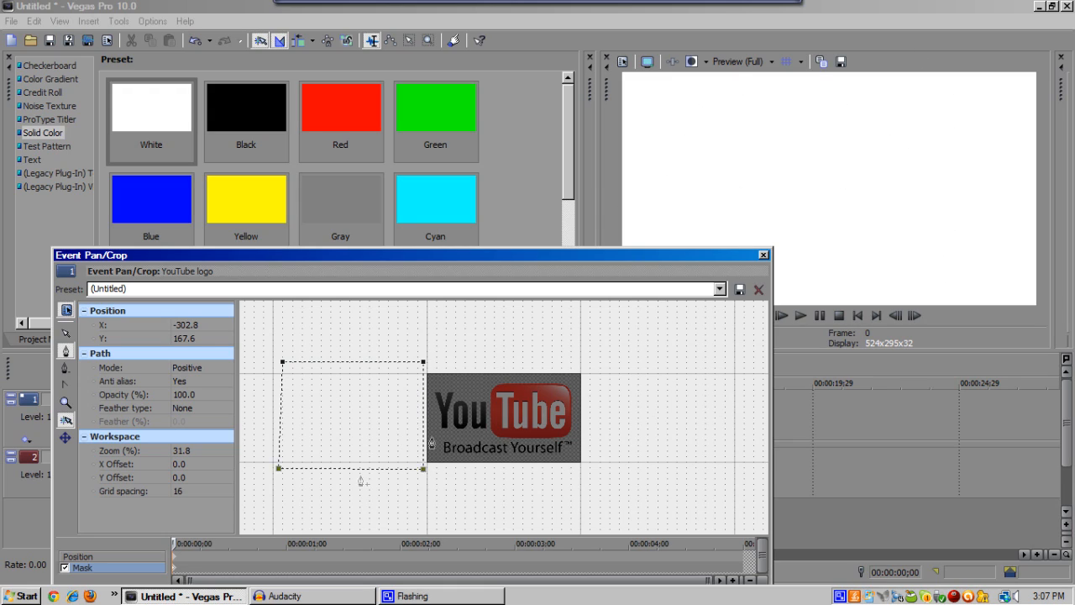
mouse_move(381, 412)
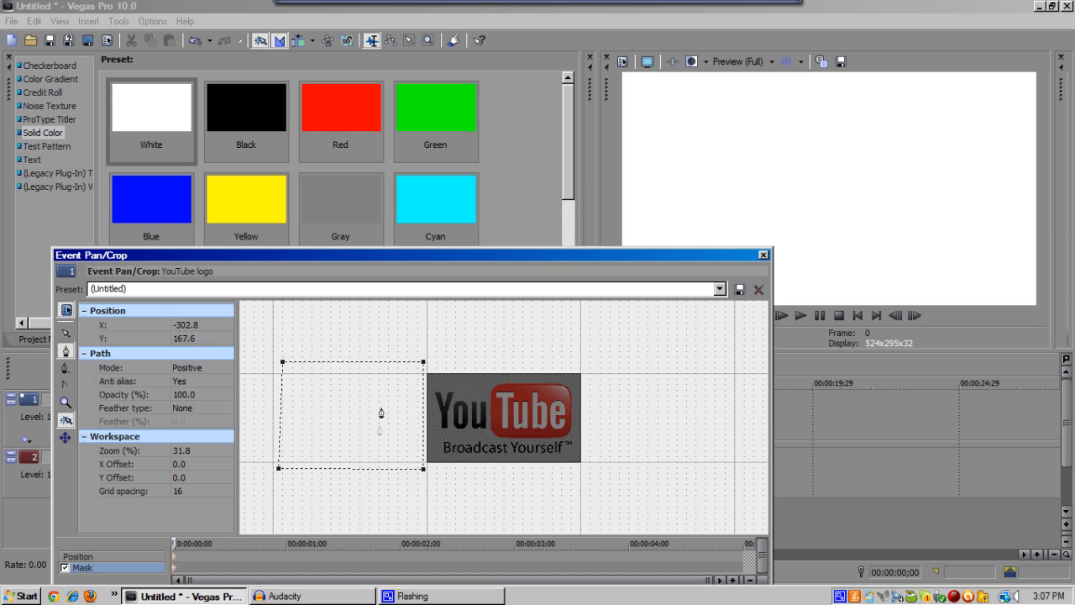
Keep the mask Positive after trying Negative, and set feather type to Out at 4%.
click(225, 367)
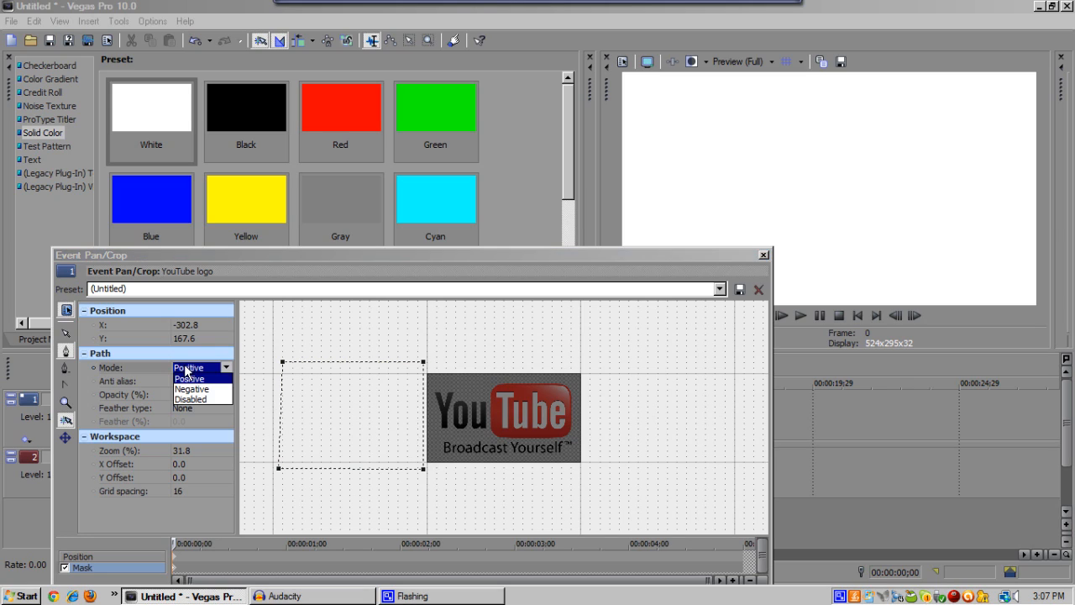
click(191, 388)
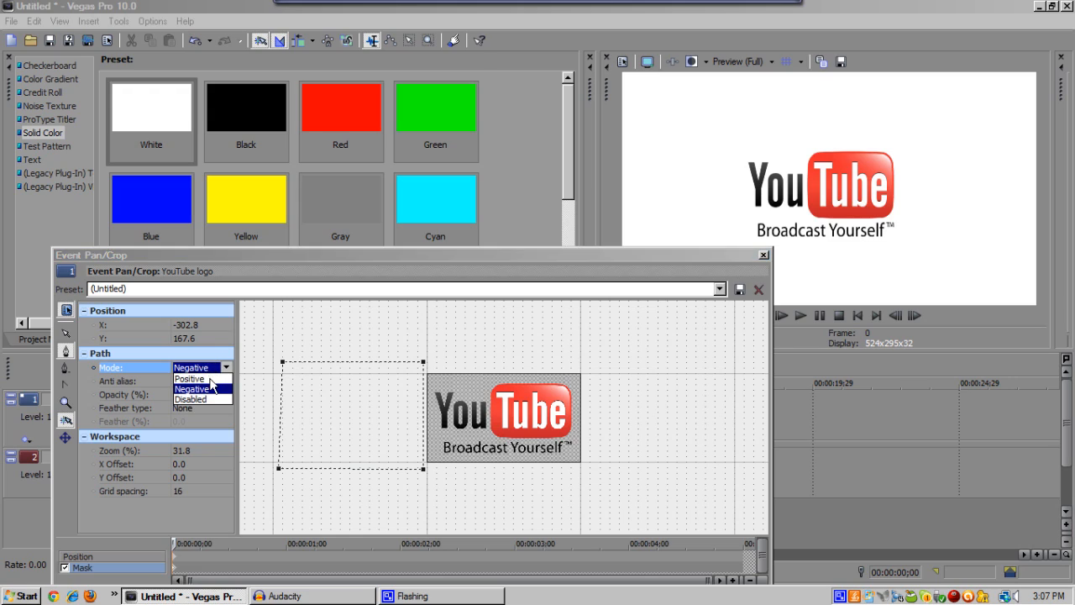
click(190, 378)
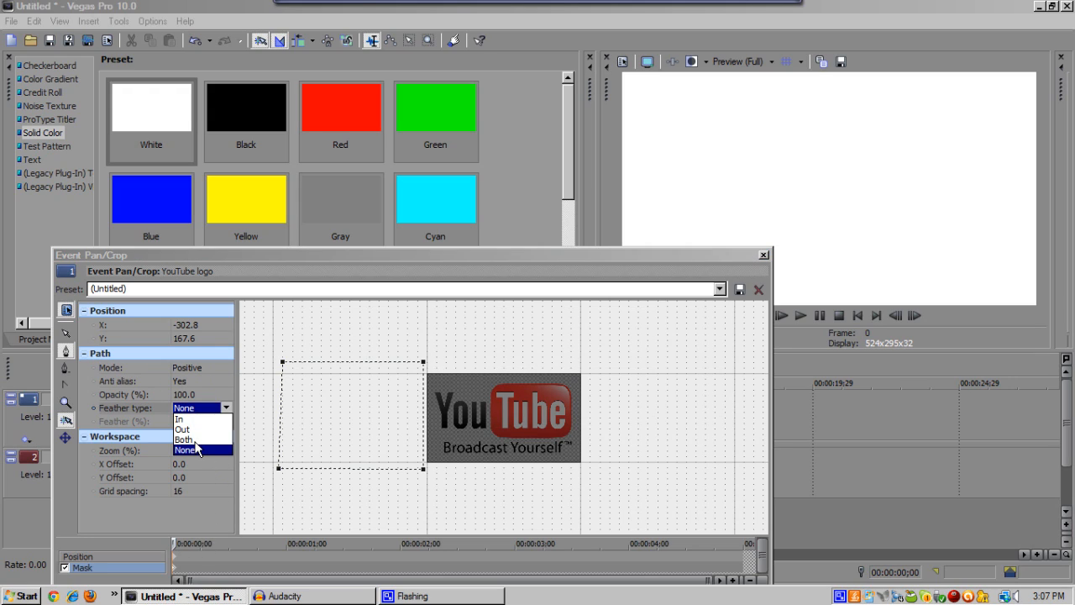
click(183, 429)
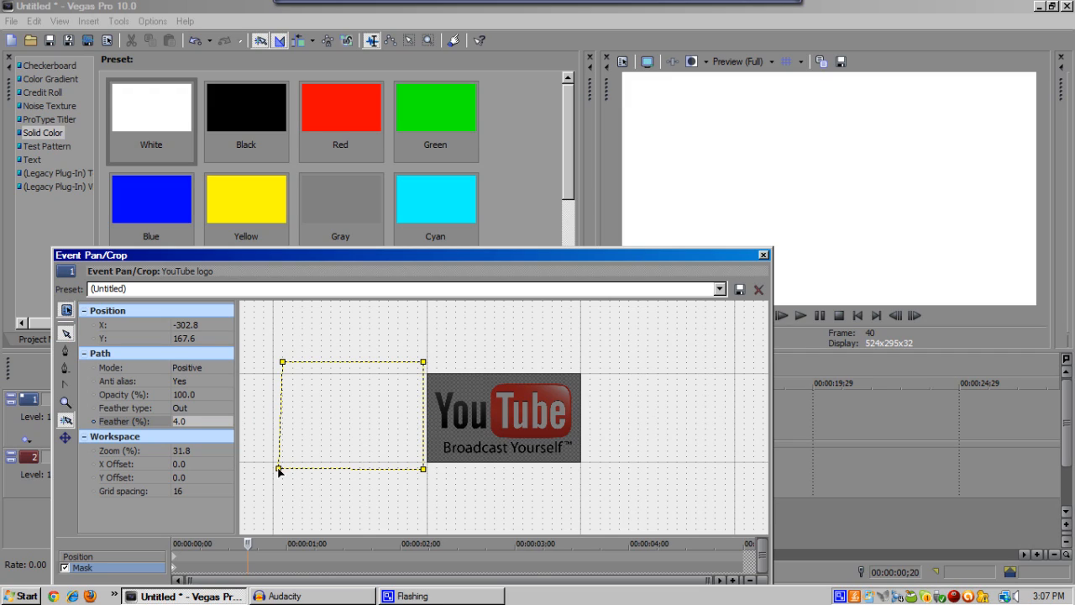
Drag the mask over the YouTube logo at 00:00:00;20 to keyframe it.
drag(281, 471, 393, 477)
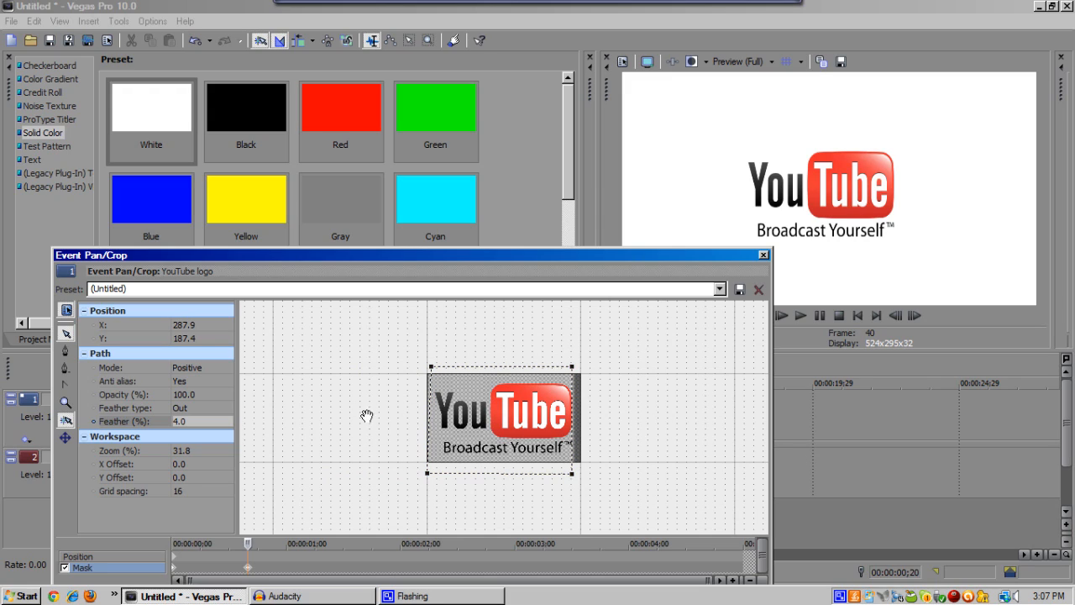
mouse_move(372, 404)
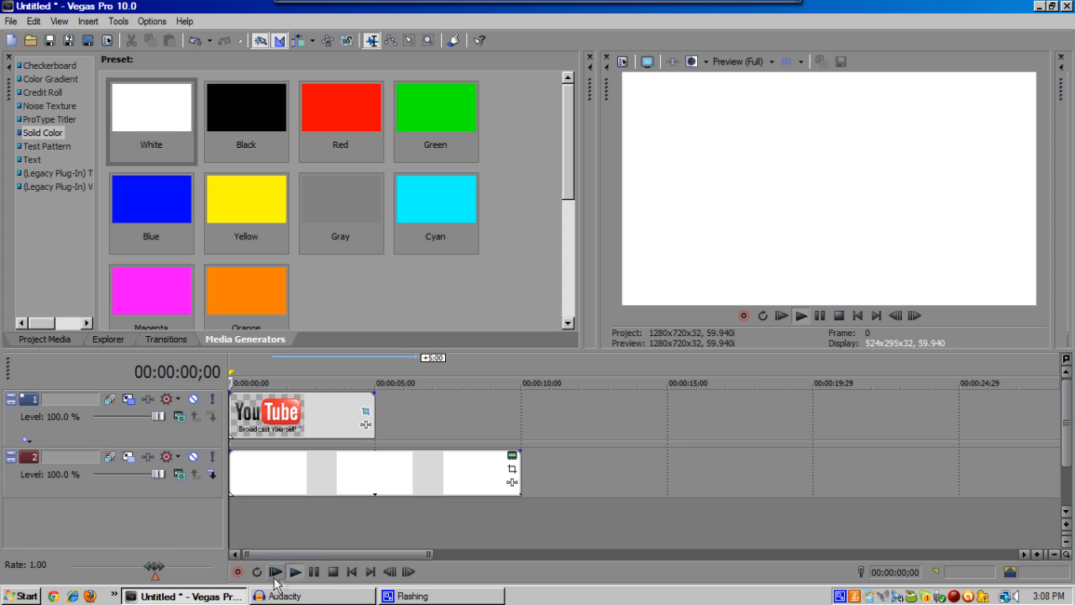
Preview the logo wipe from the start, stop, and reopen the logo's Pan/Crop editor.
click(275, 571)
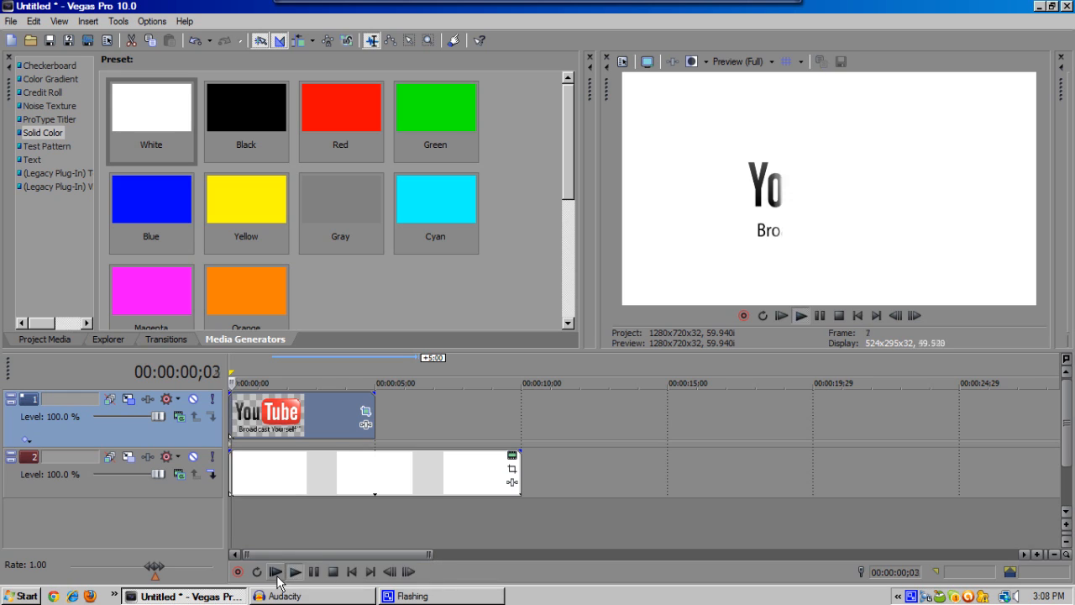
click(294, 571)
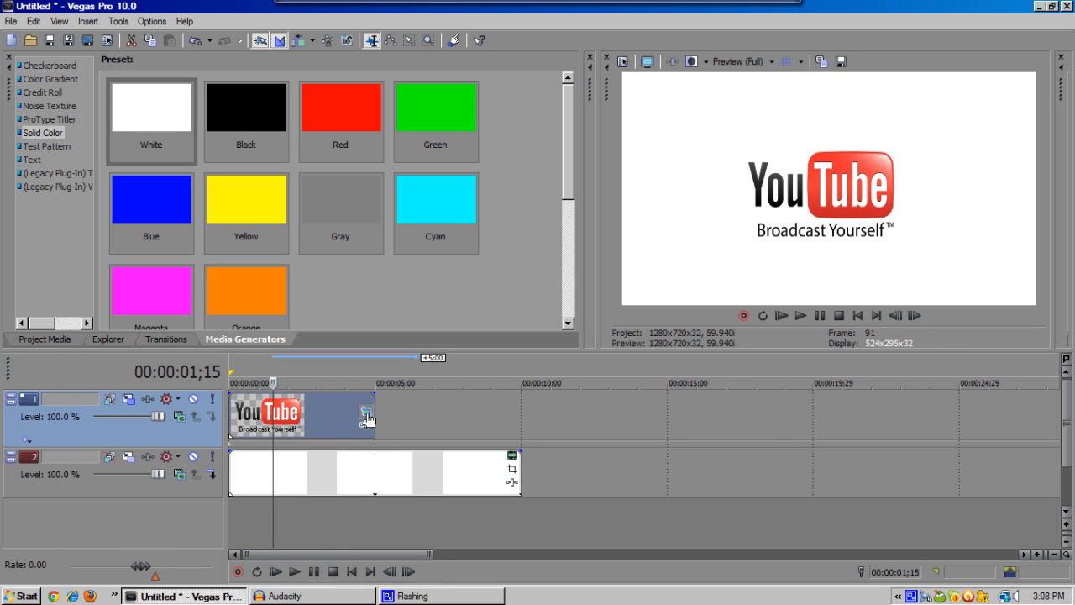
click(368, 417)
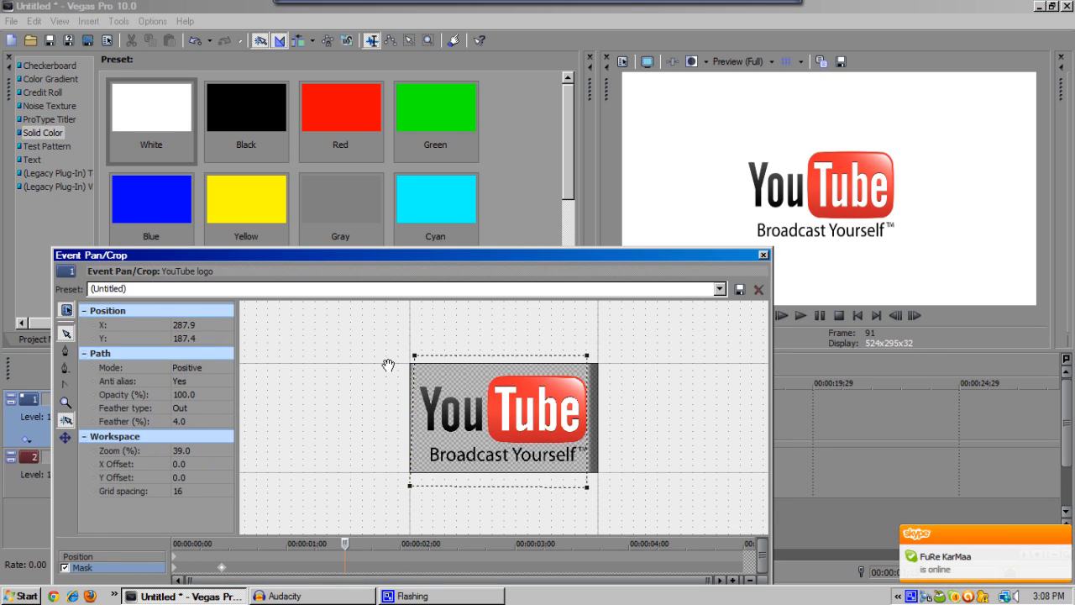